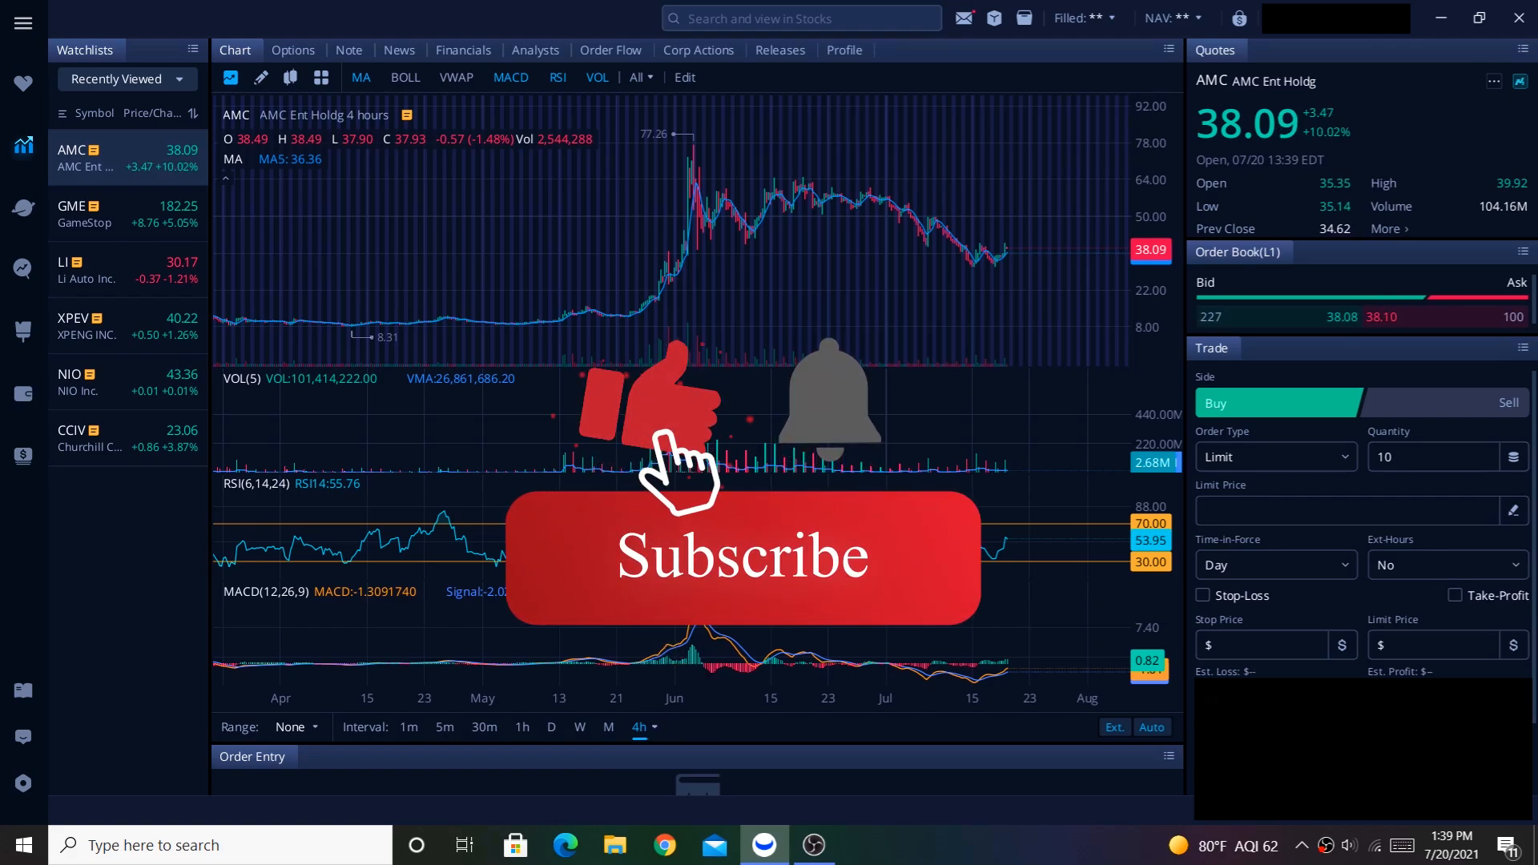
{"action": "left_click", "coordinate": [742, 556]}
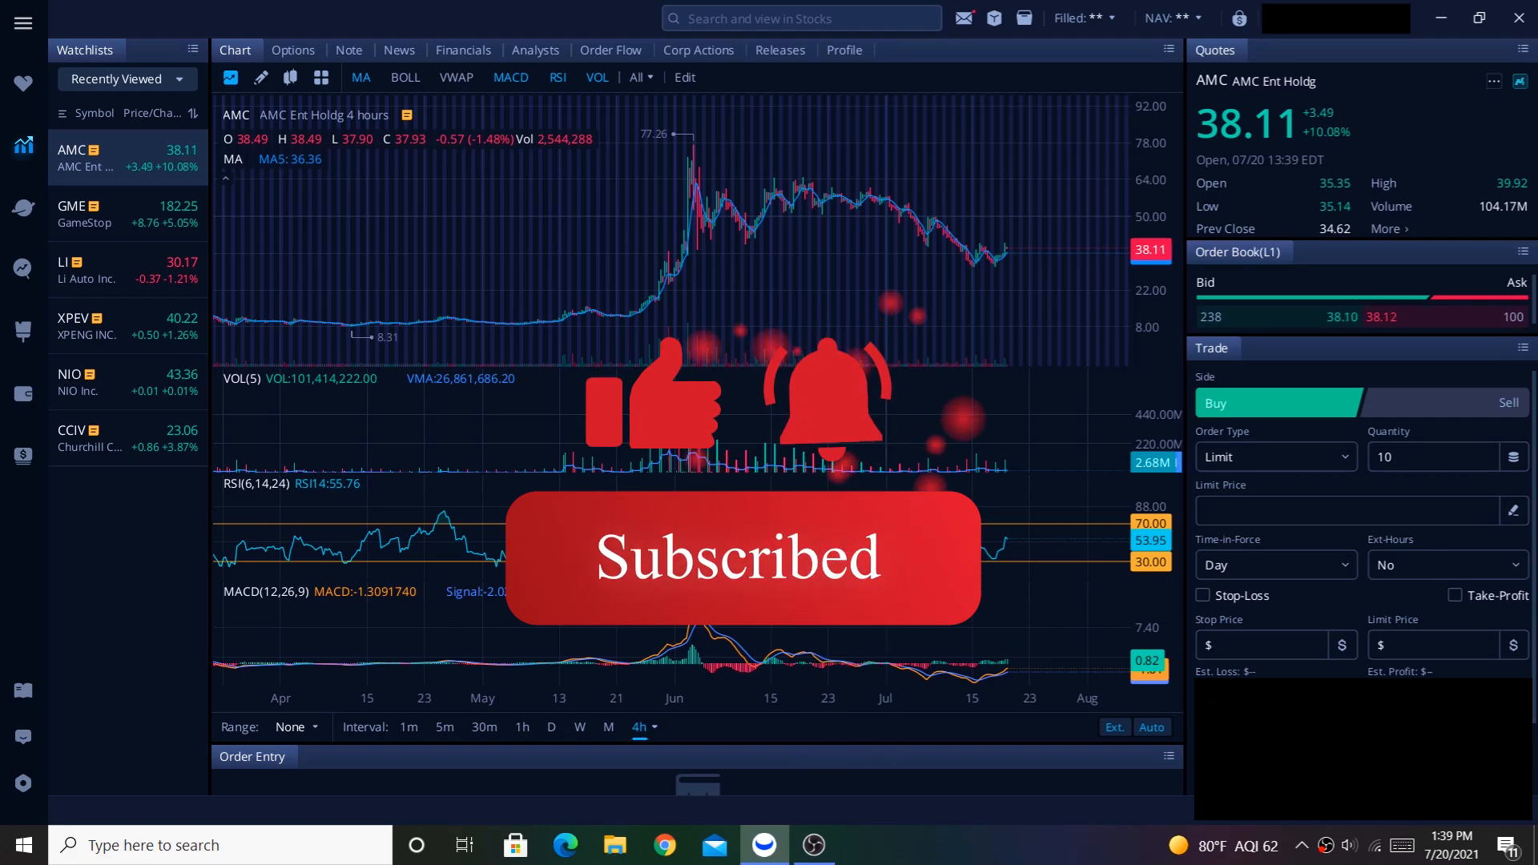